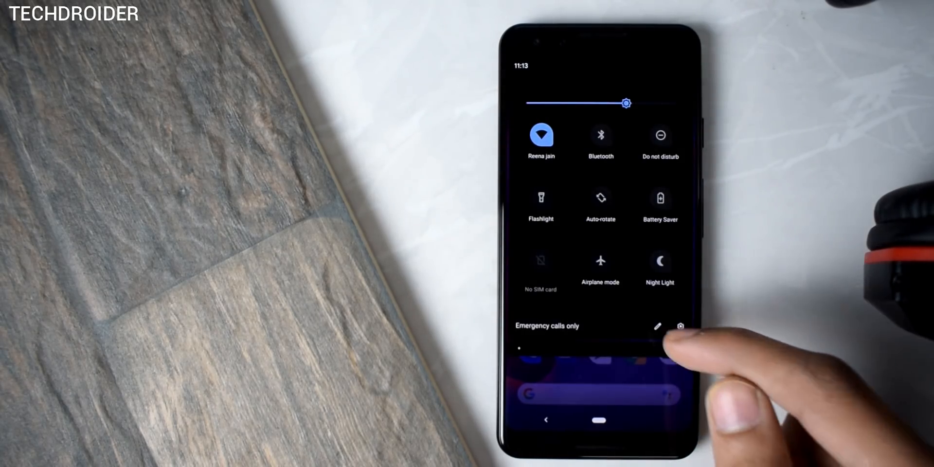
Dismiss the dark Quick Settings panel and go back to the home screen.
click(656, 325)
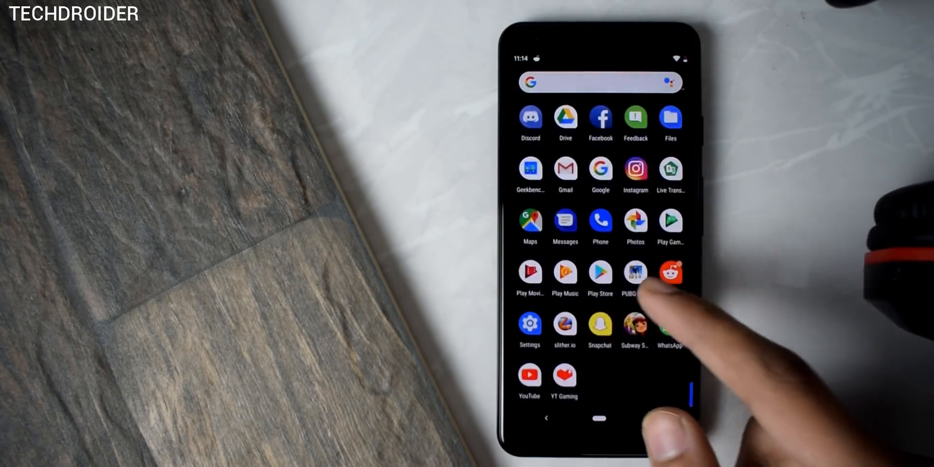
Scroll the app drawer and launch the Android Beta Feedback app.
scroll(up, 3)
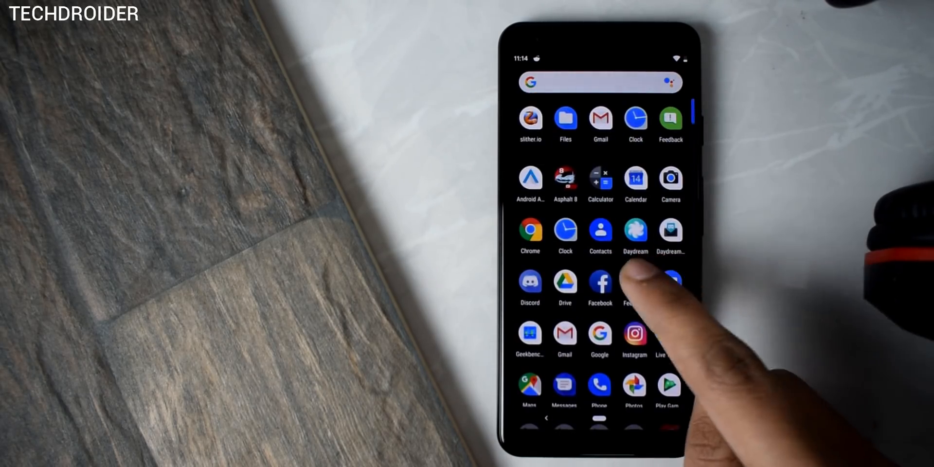
click(670, 120)
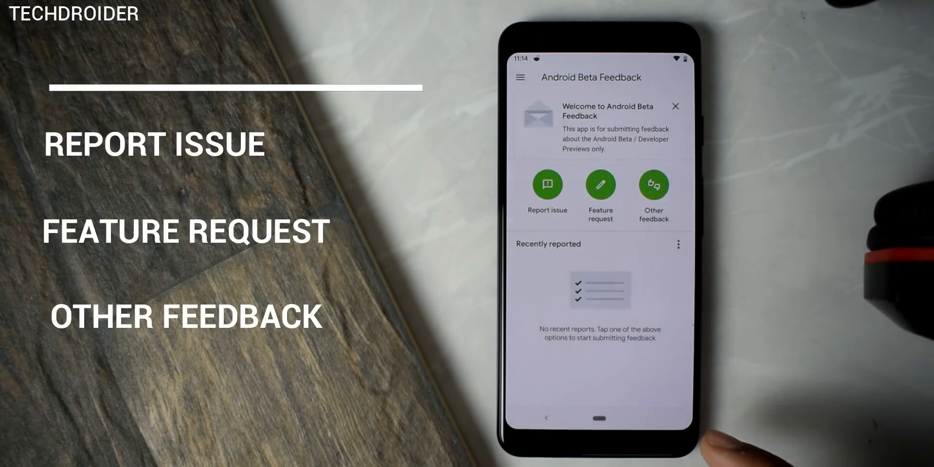
click(676, 106)
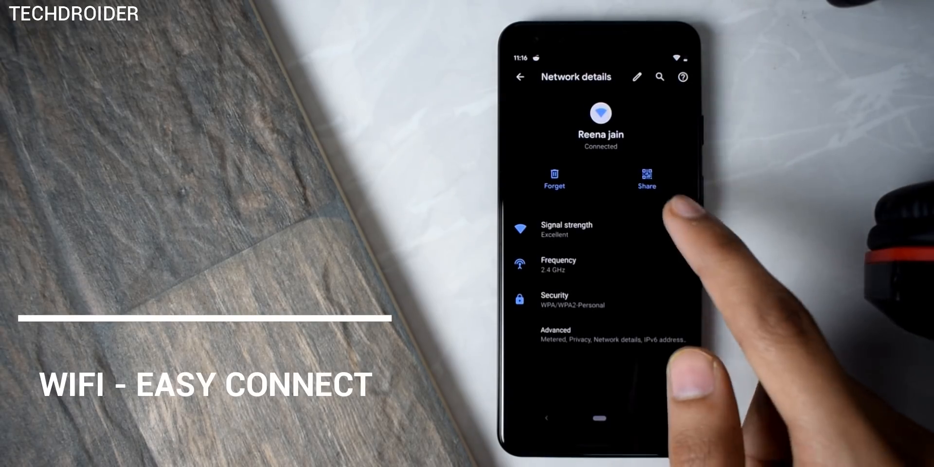
Share the connected Wi-Fi network, view the Files app info, then back out to Settings.
click(645, 176)
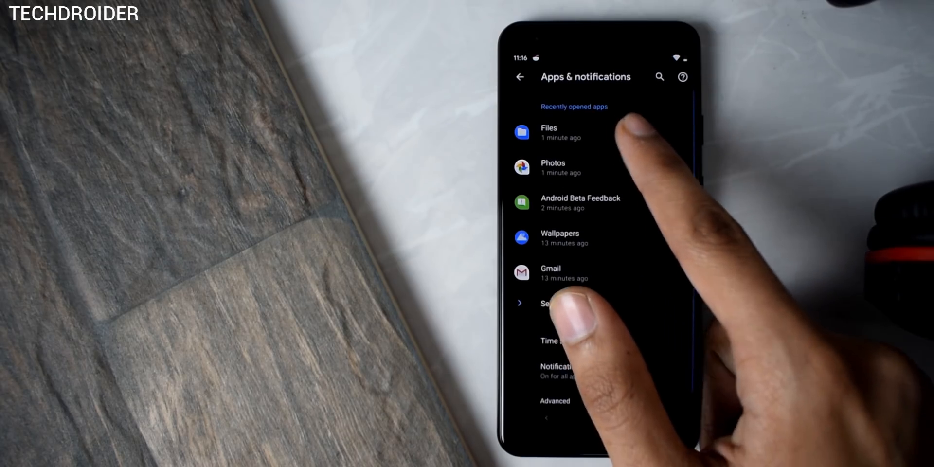
click(549, 132)
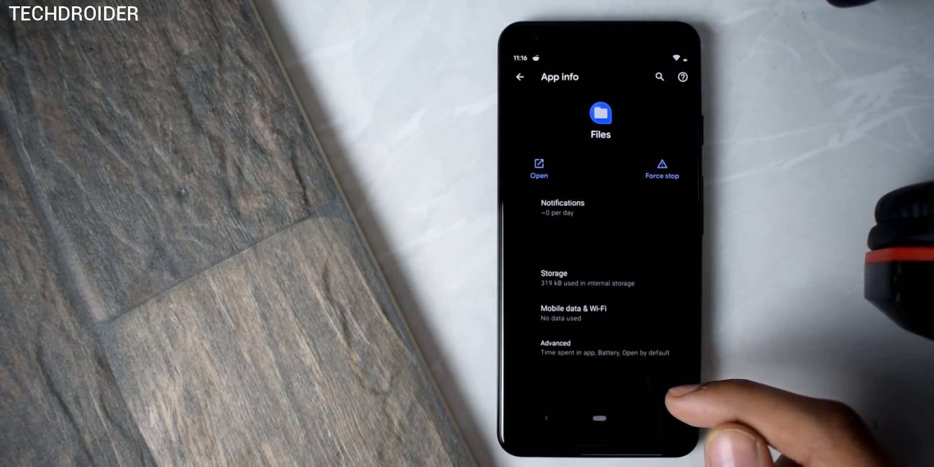
click(519, 77)
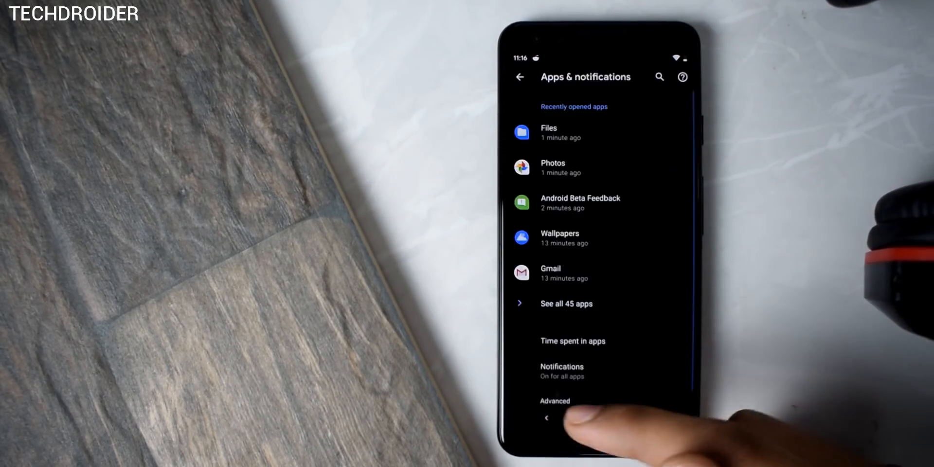
click(520, 77)
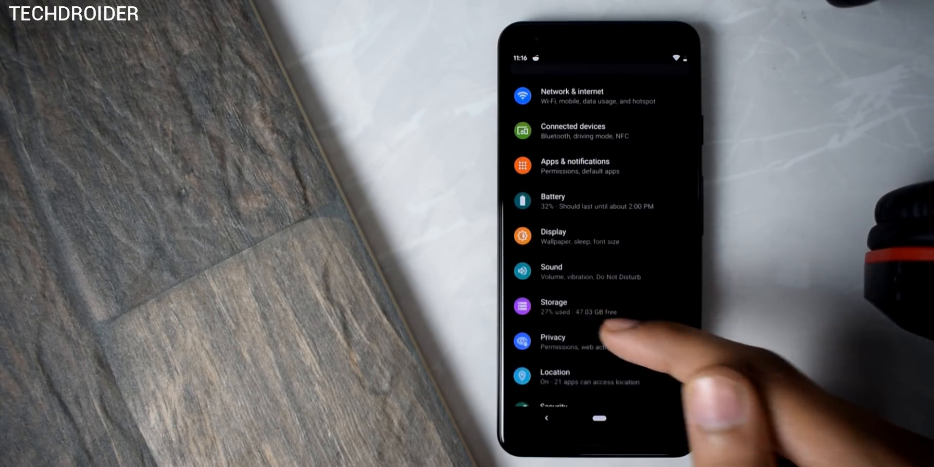
click(552, 342)
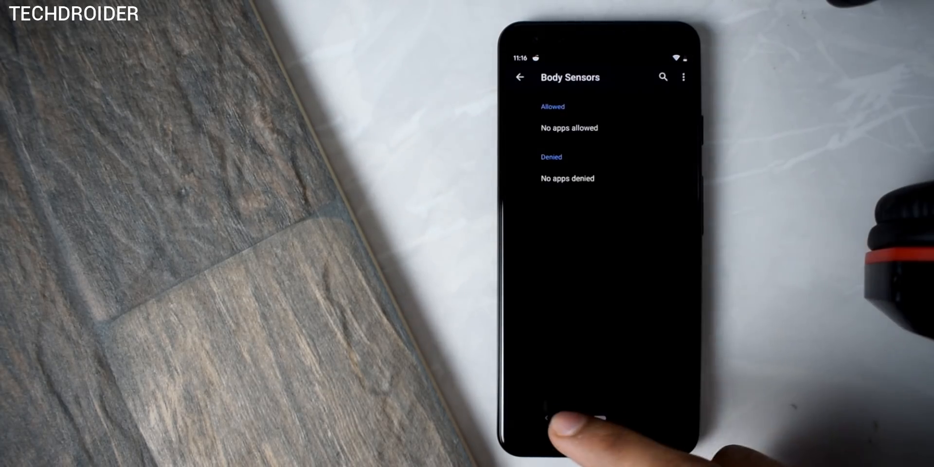
Check the Body Sensors and Location permission app lists, then return to Settings.
click(519, 77)
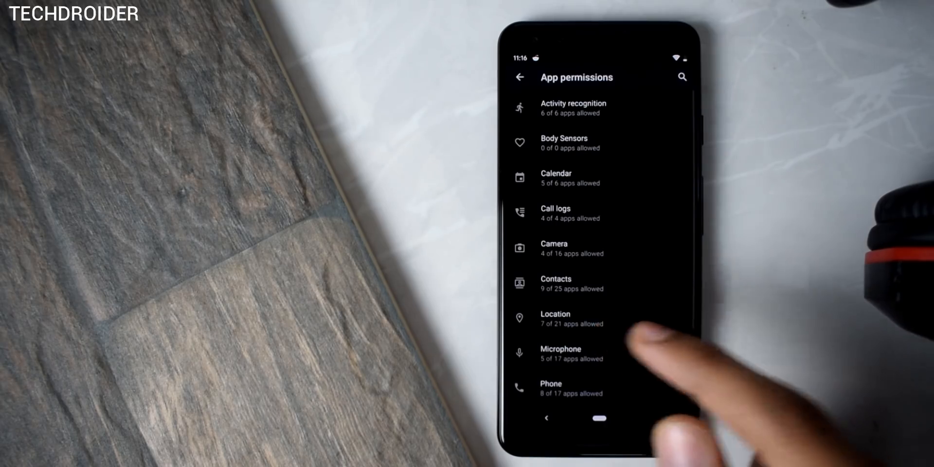
click(572, 319)
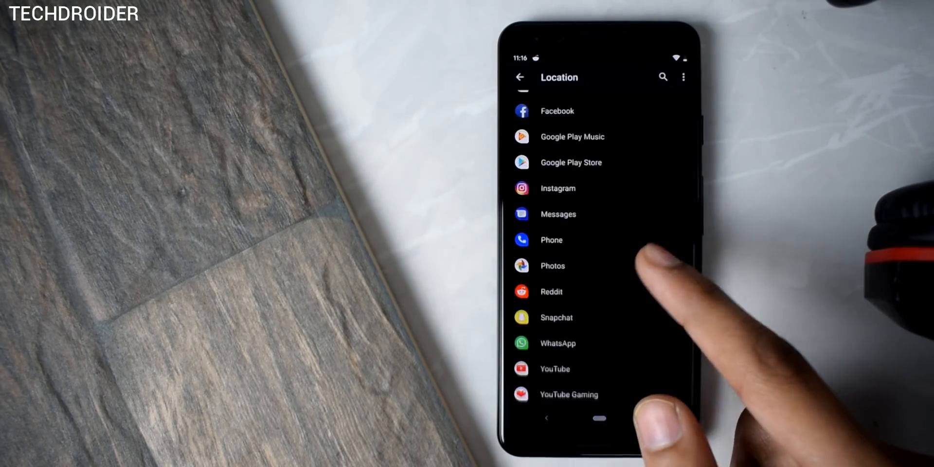
click(519, 77)
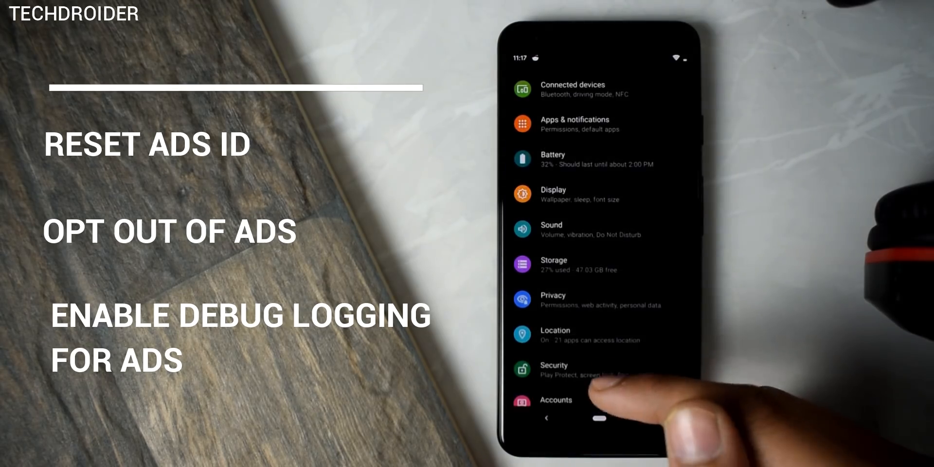
click(554, 334)
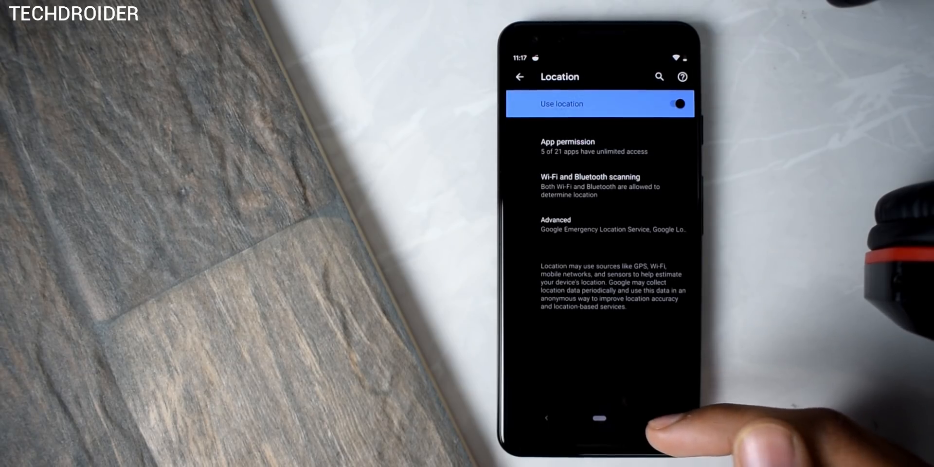
click(519, 76)
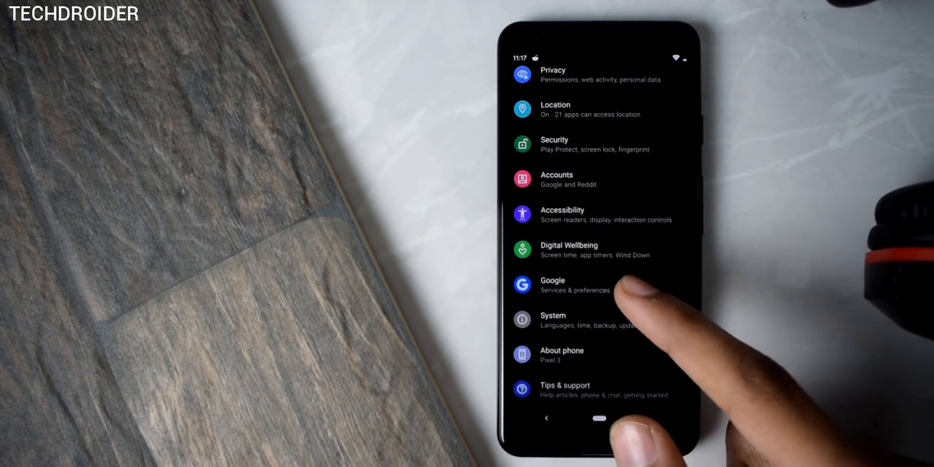
click(561, 215)
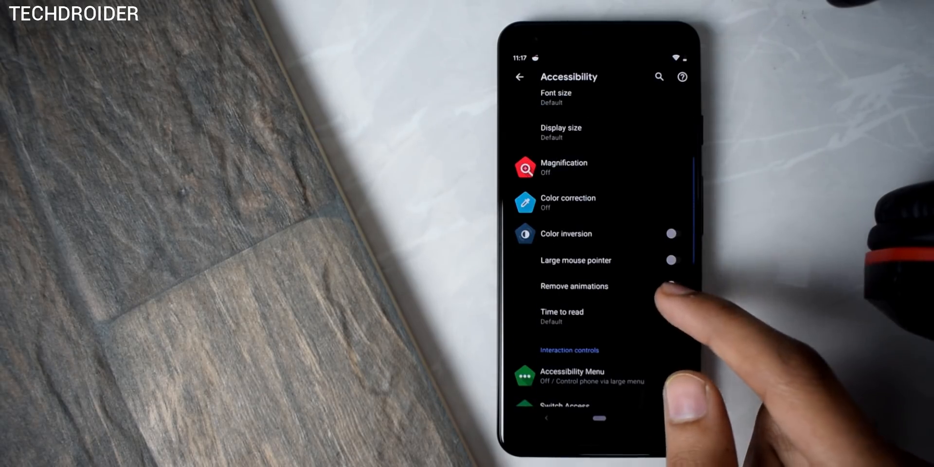
click(674, 286)
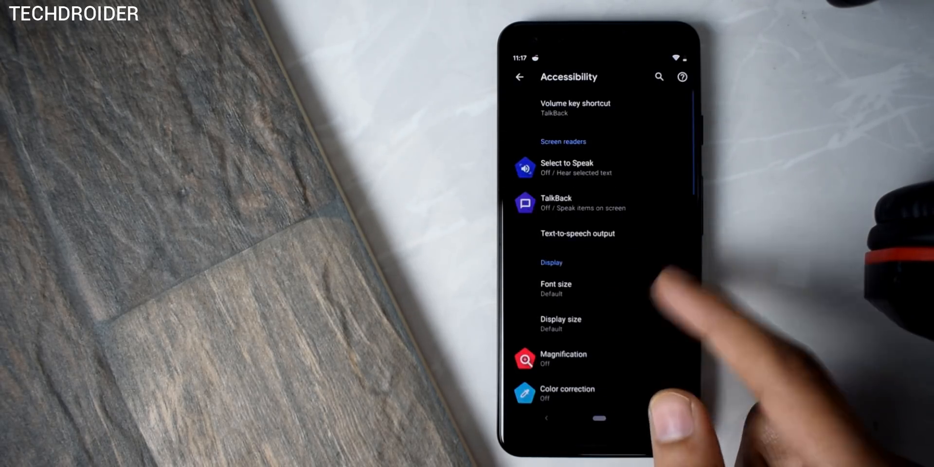
click(519, 77)
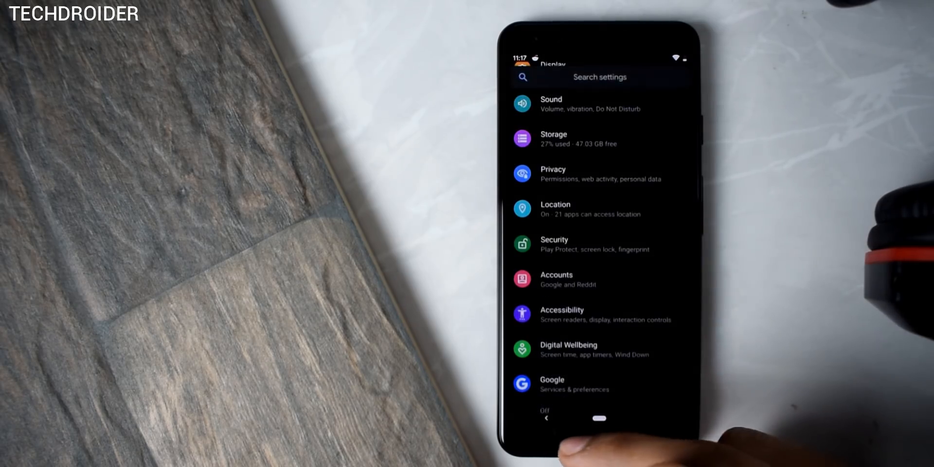
Dismiss the Android version details and scroll through Developer options.
scroll(up, 3)
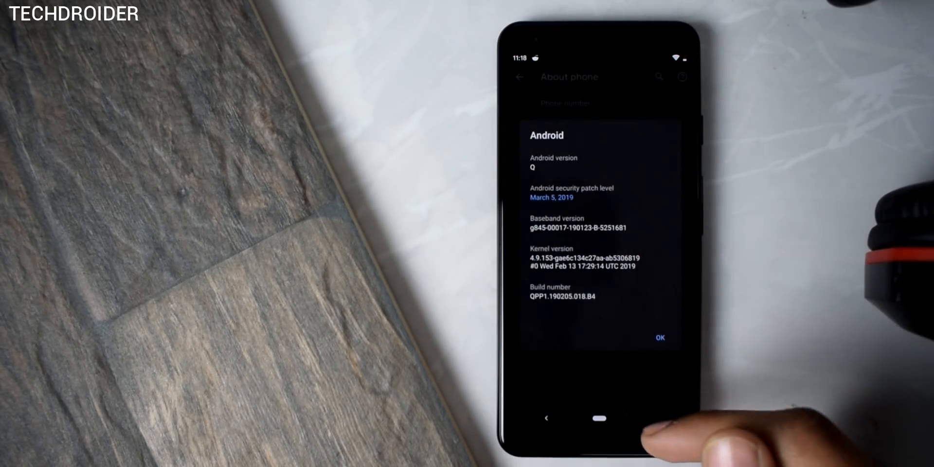
click(660, 337)
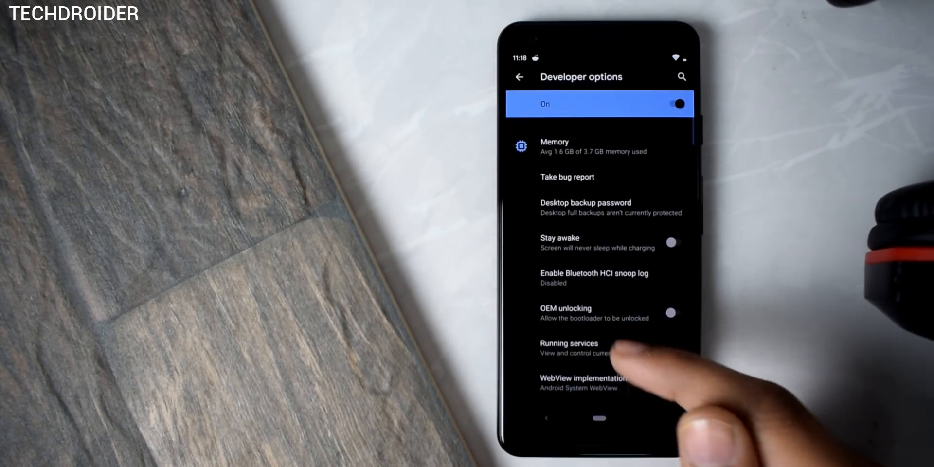
scroll(up, 3)
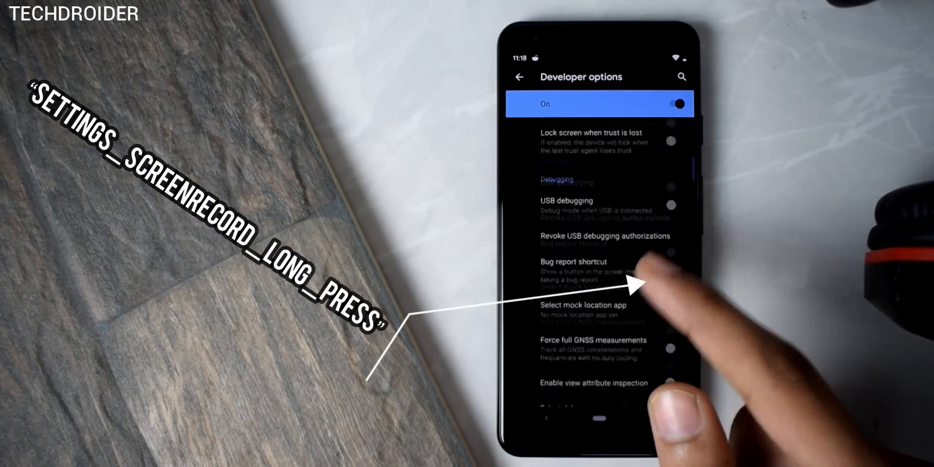
scroll(down, 3)
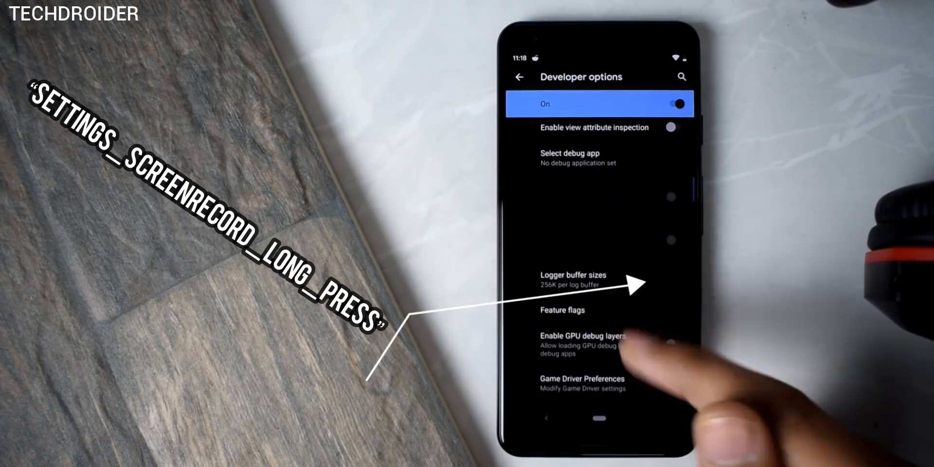
click(562, 310)
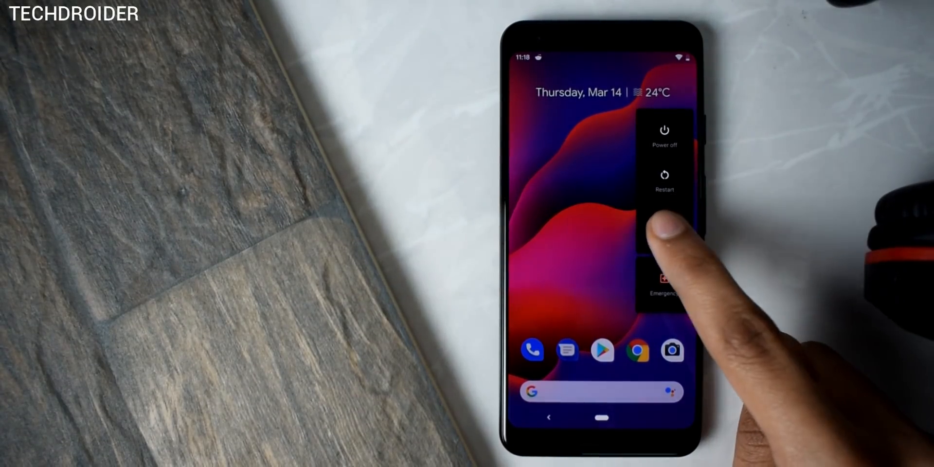
Long-press Screenshot in the power menu to start the hidden screen recorder.
click(663, 179)
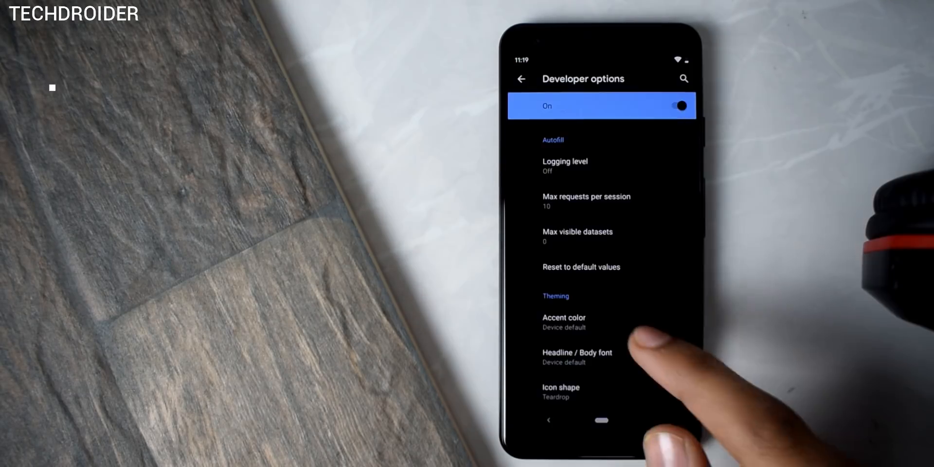
Under Theming, set the Headline / Body font to Noto Serif / Source Sans Pro.
click(563, 322)
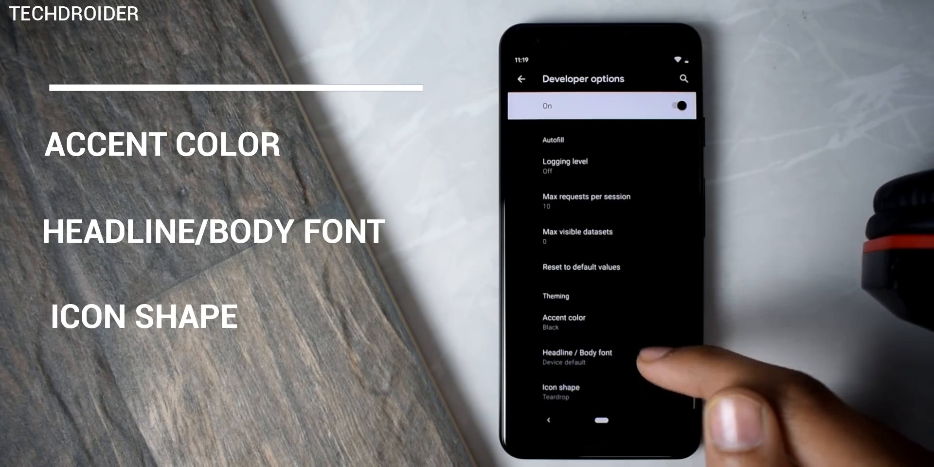
click(564, 317)
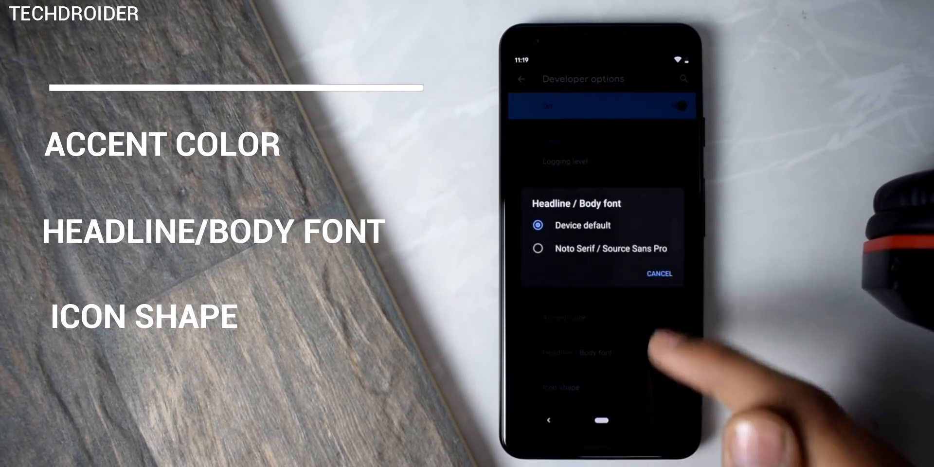
click(538, 248)
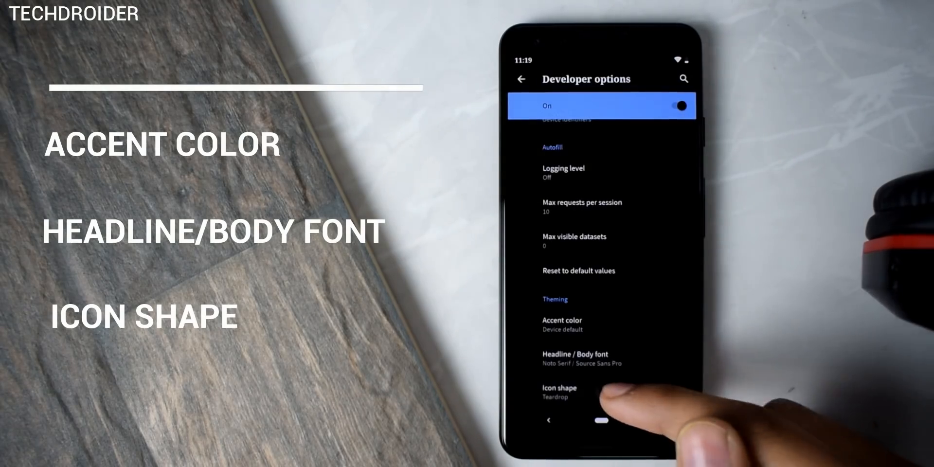
click(558, 393)
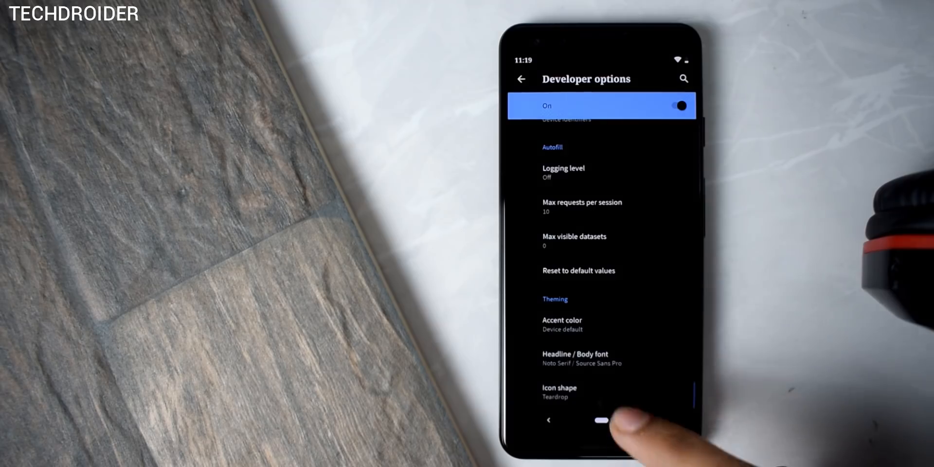
click(562, 324)
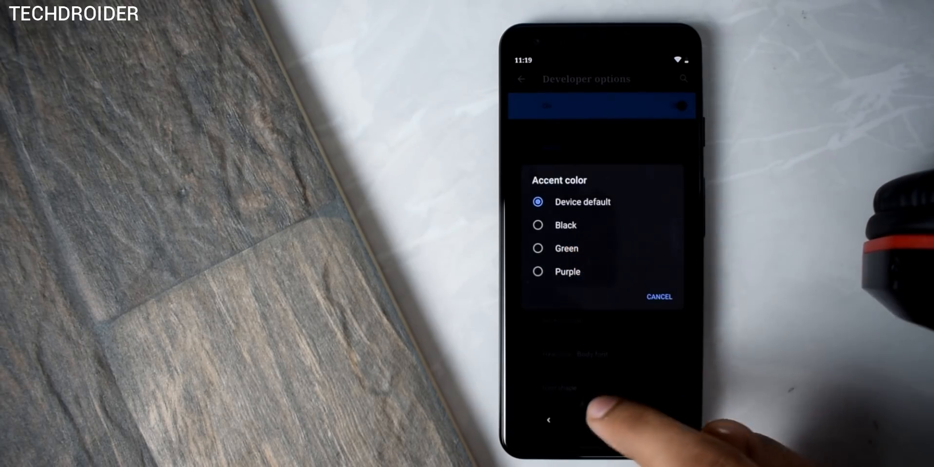